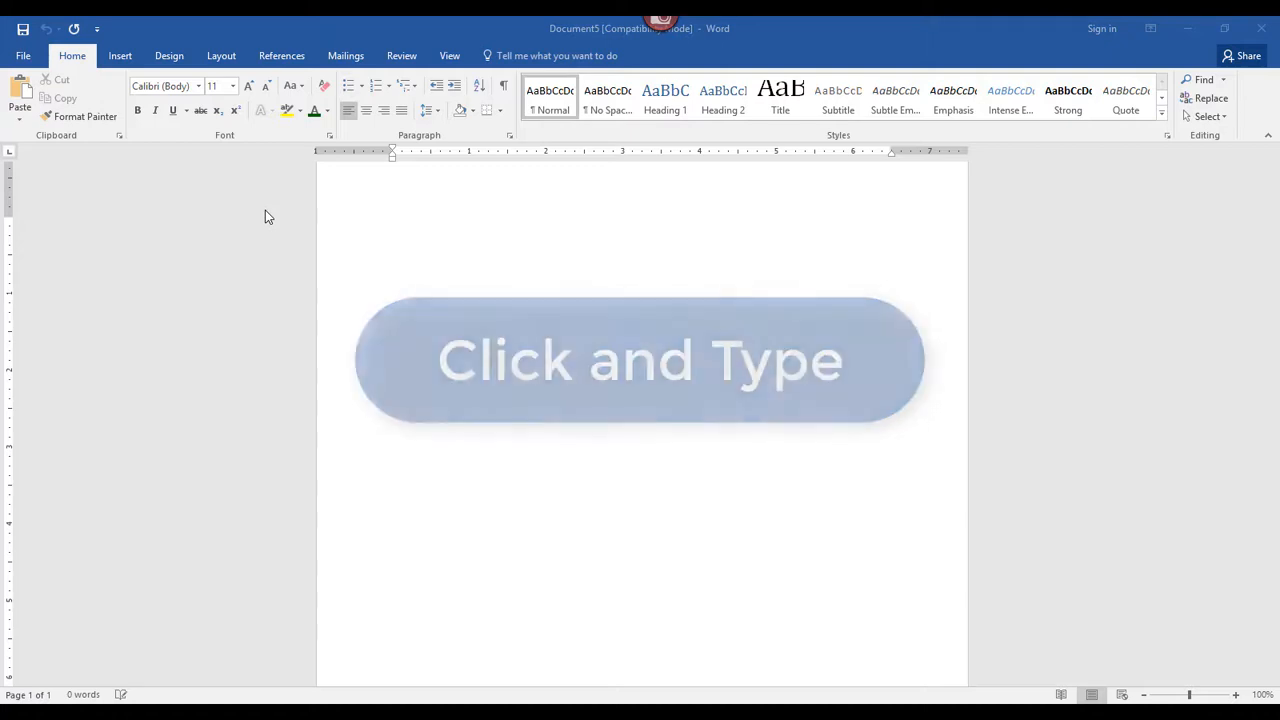
Zoom to One Page so the whole blank page fits in the window
click(640, 360)
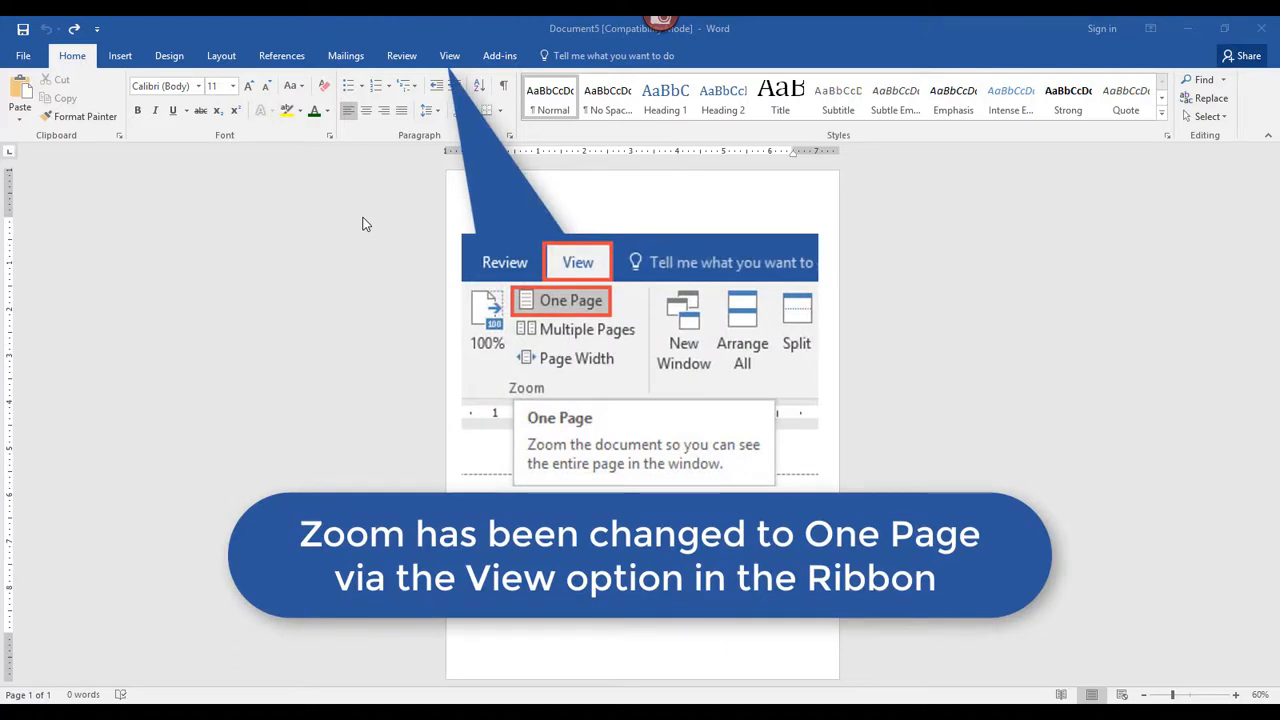
click(572, 300)
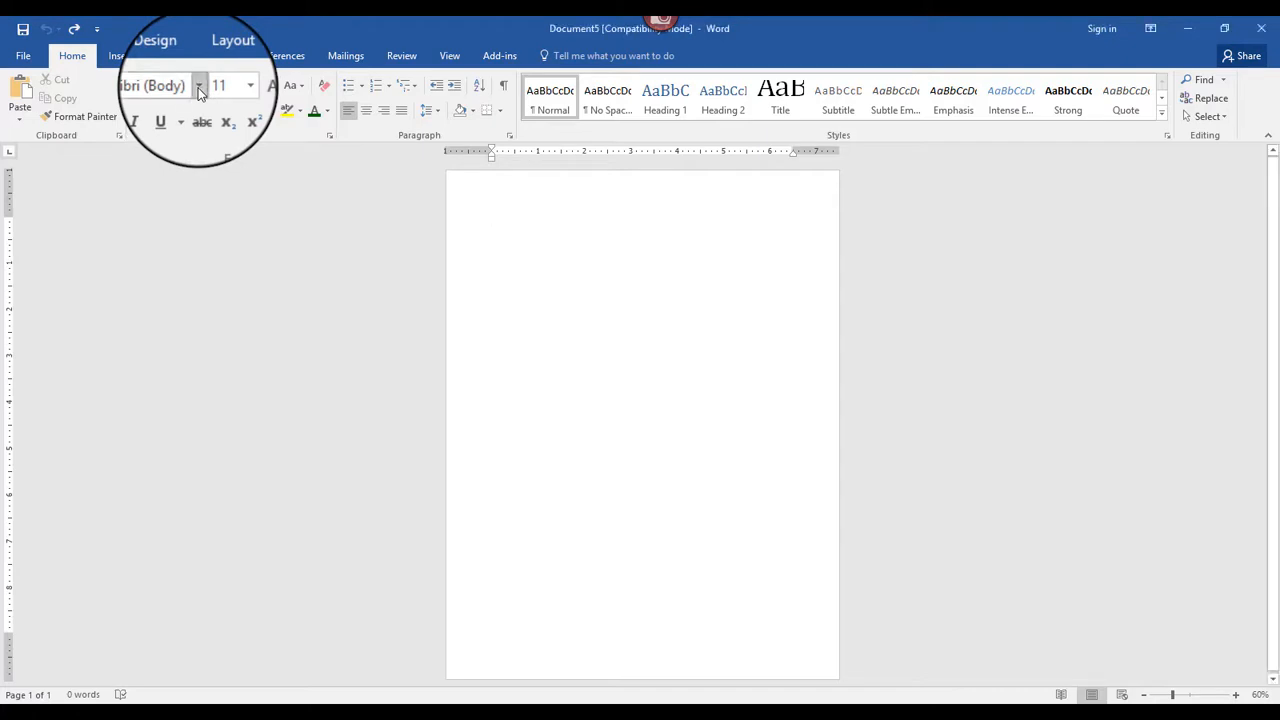
Set the font to Lucida Calligraphy at size 48
click(200, 84)
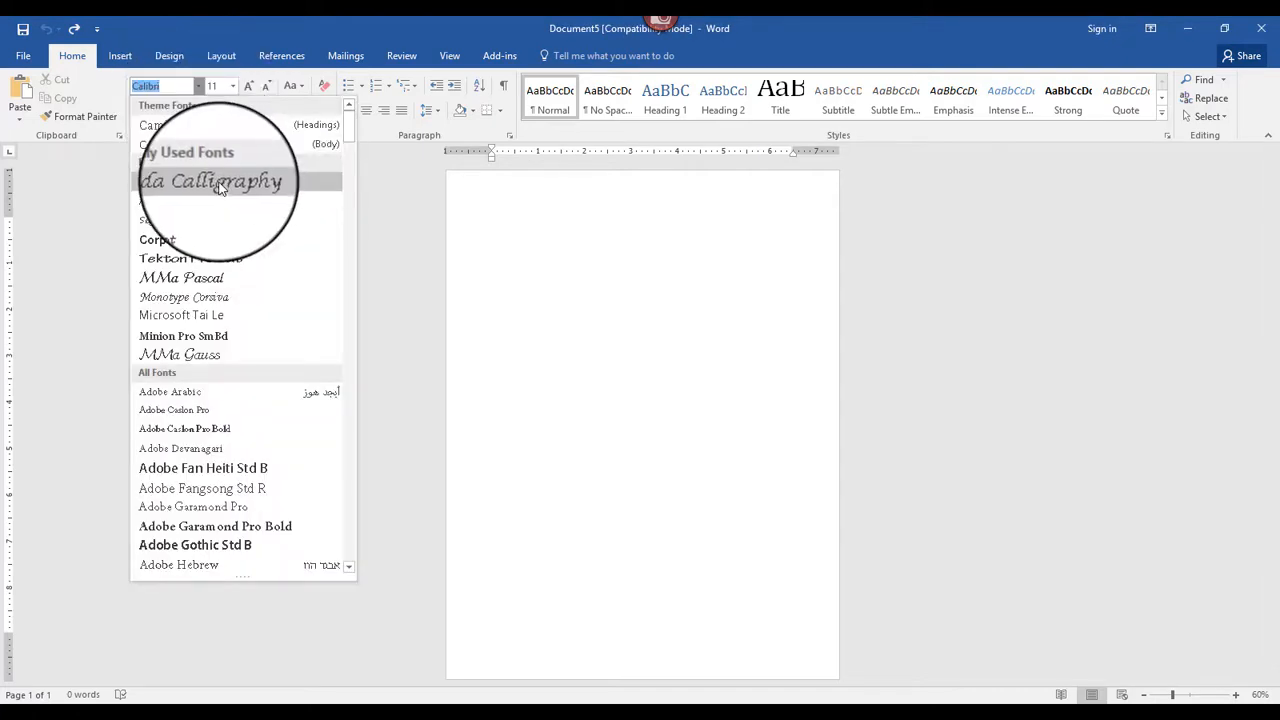
click(212, 180)
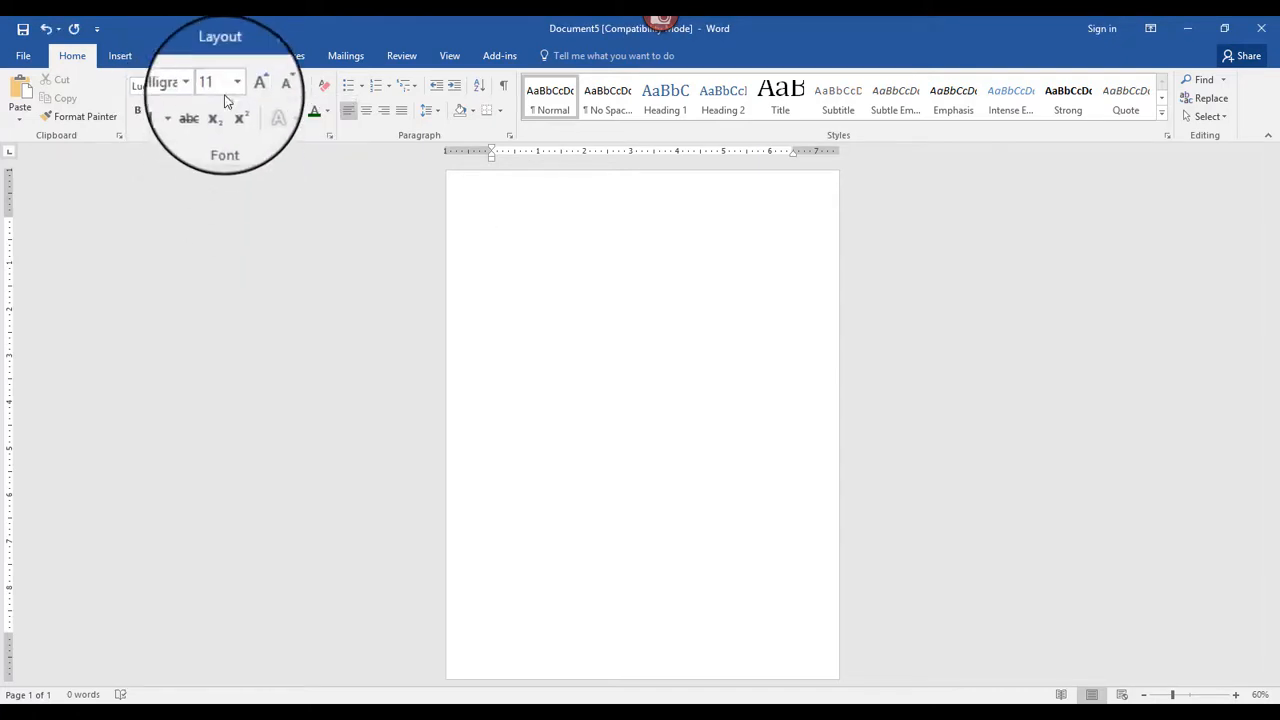
click(236, 84)
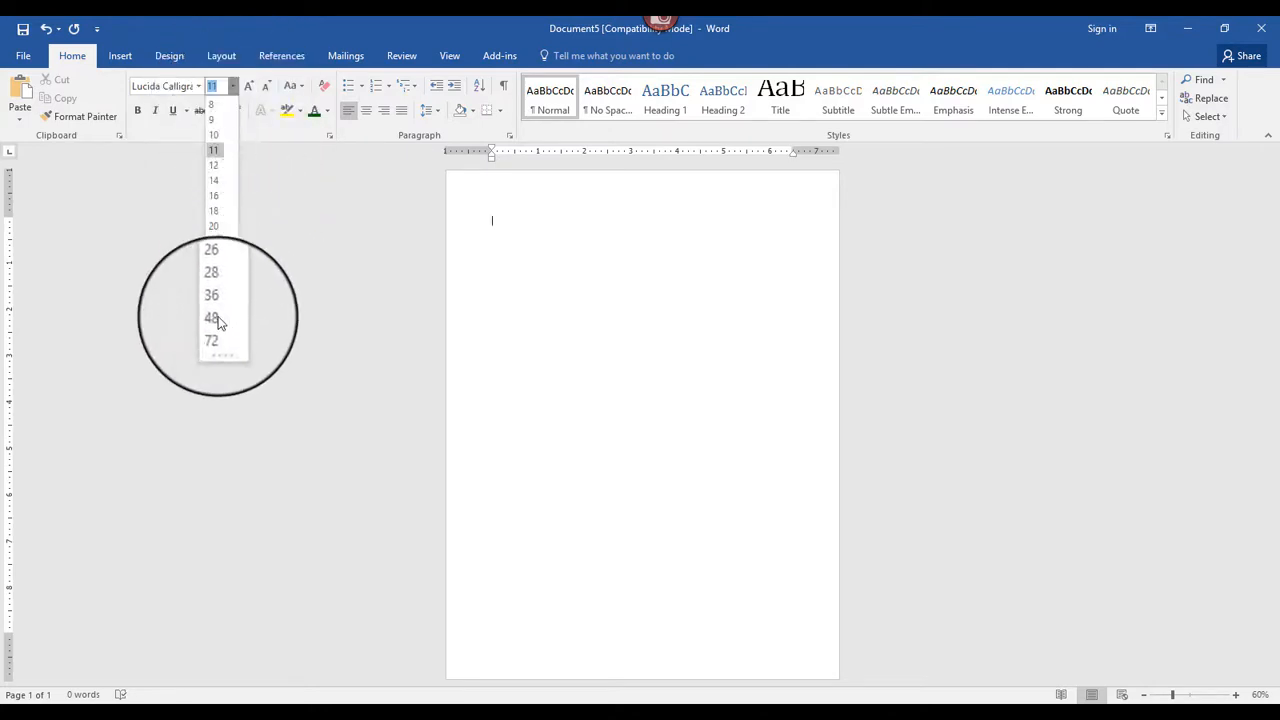
click(210, 318)
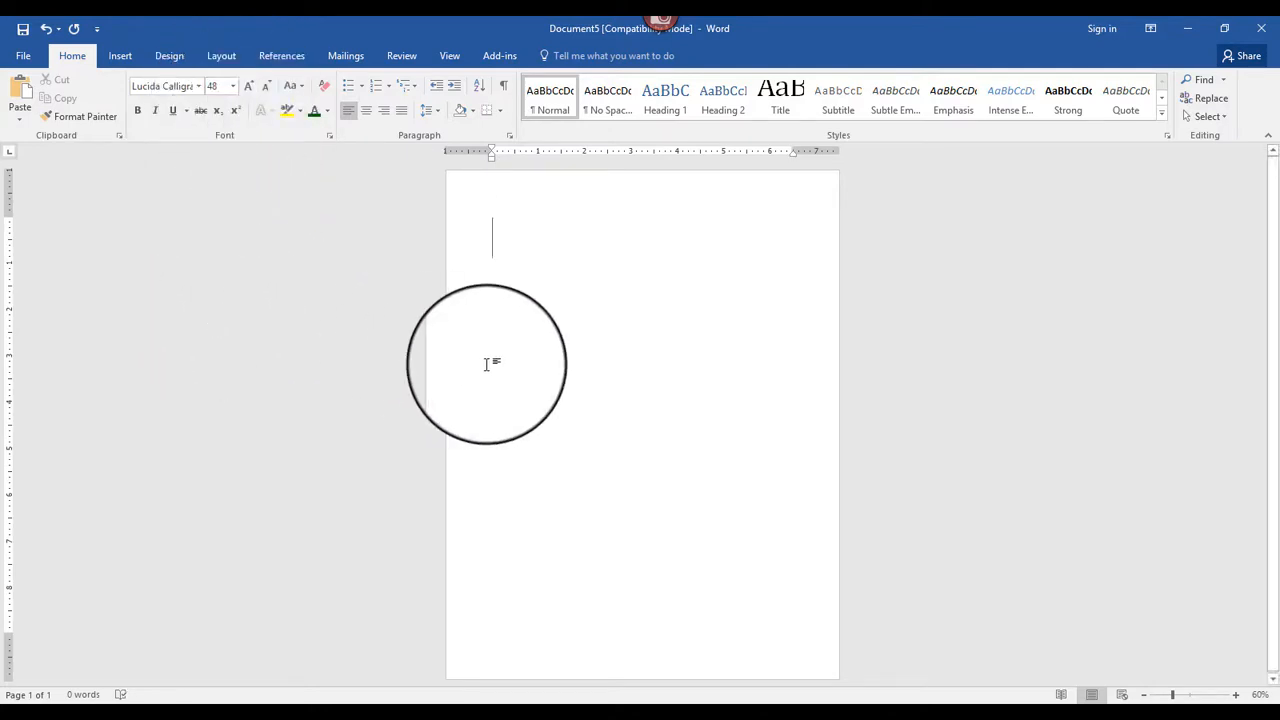
Place 'Blue Moon' near the middle of the page using click-and-type
drag(488, 364, 556, 390)
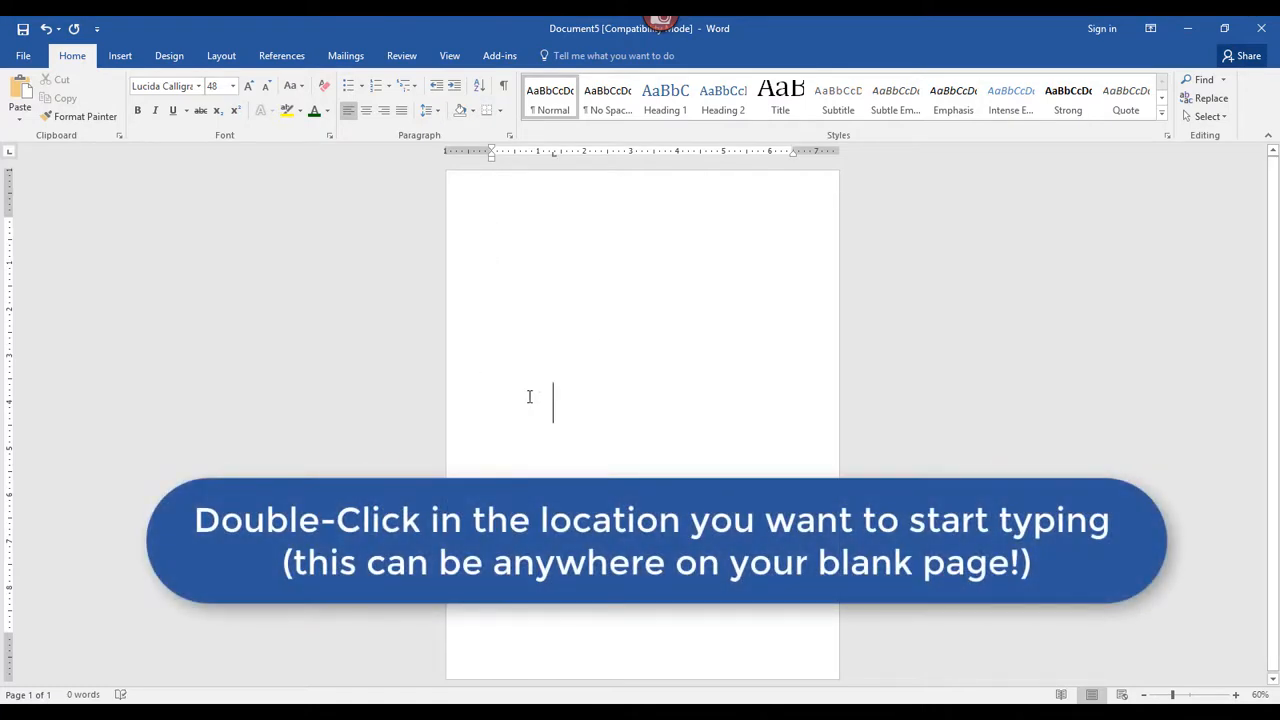
text(Blue)
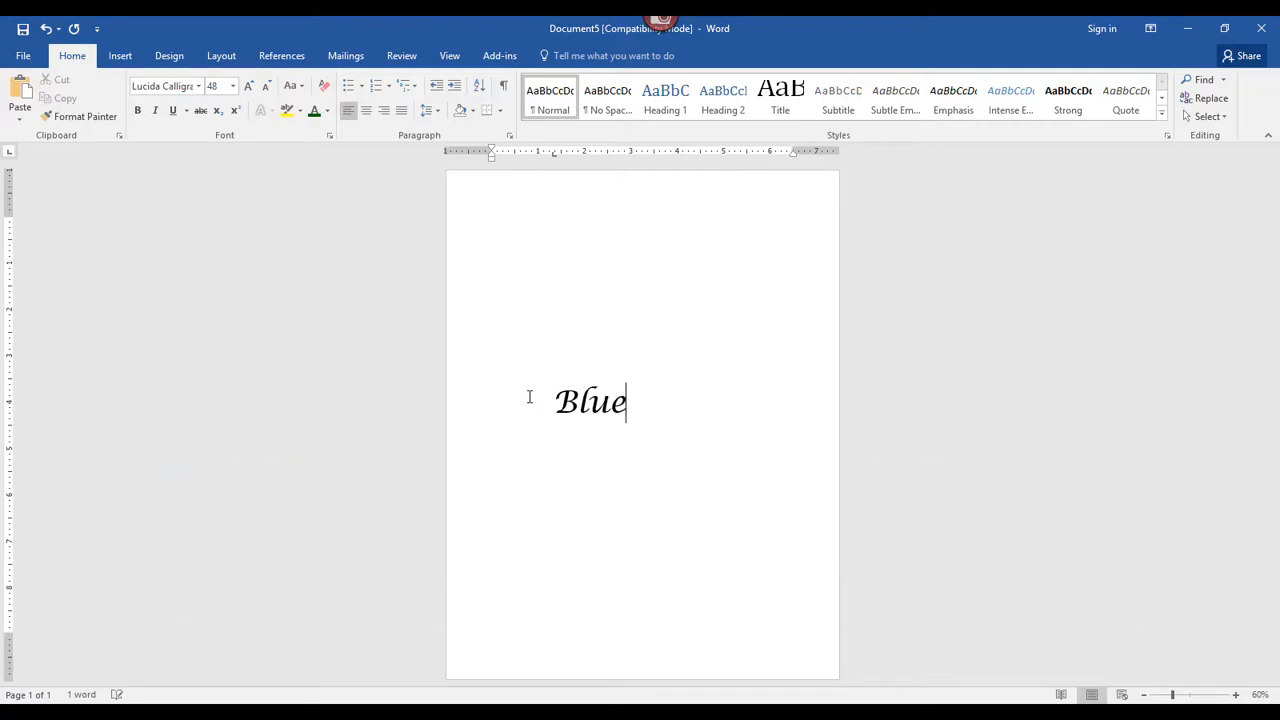
text(Moon)
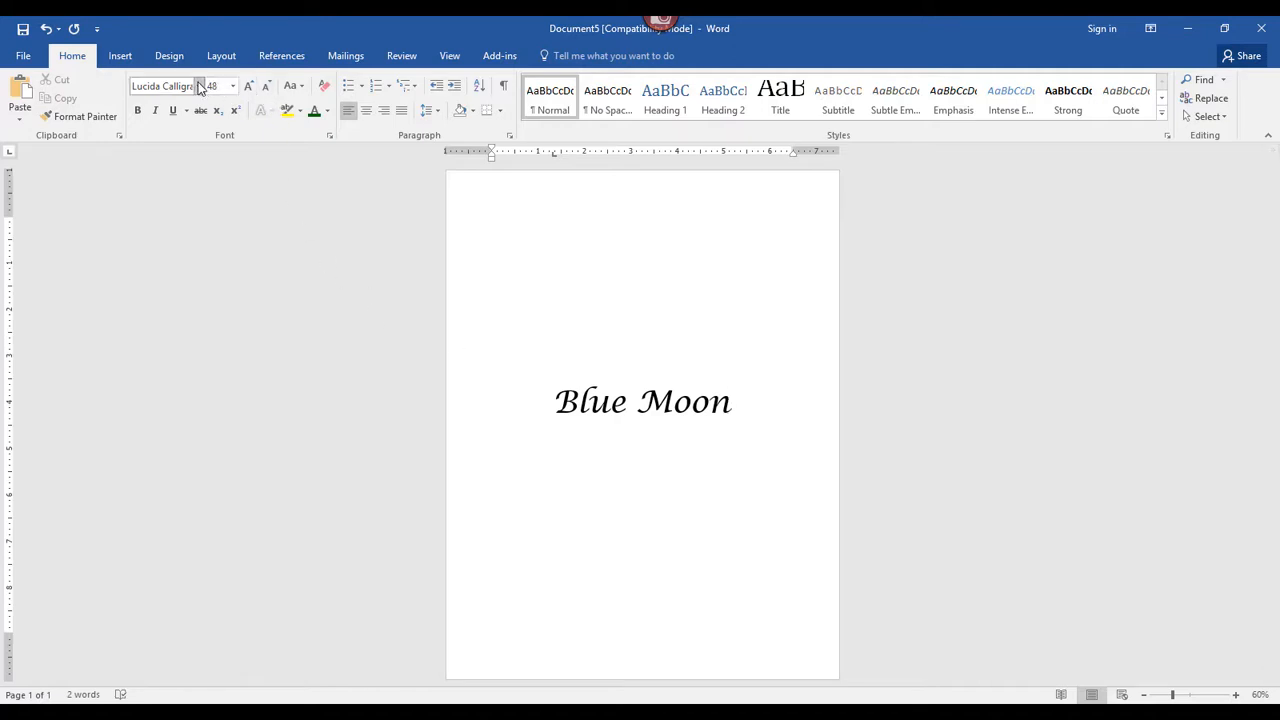
Begin a subtitle line below the Blue Moon title
click(232, 84)
text(A Novel by Joan Adams)
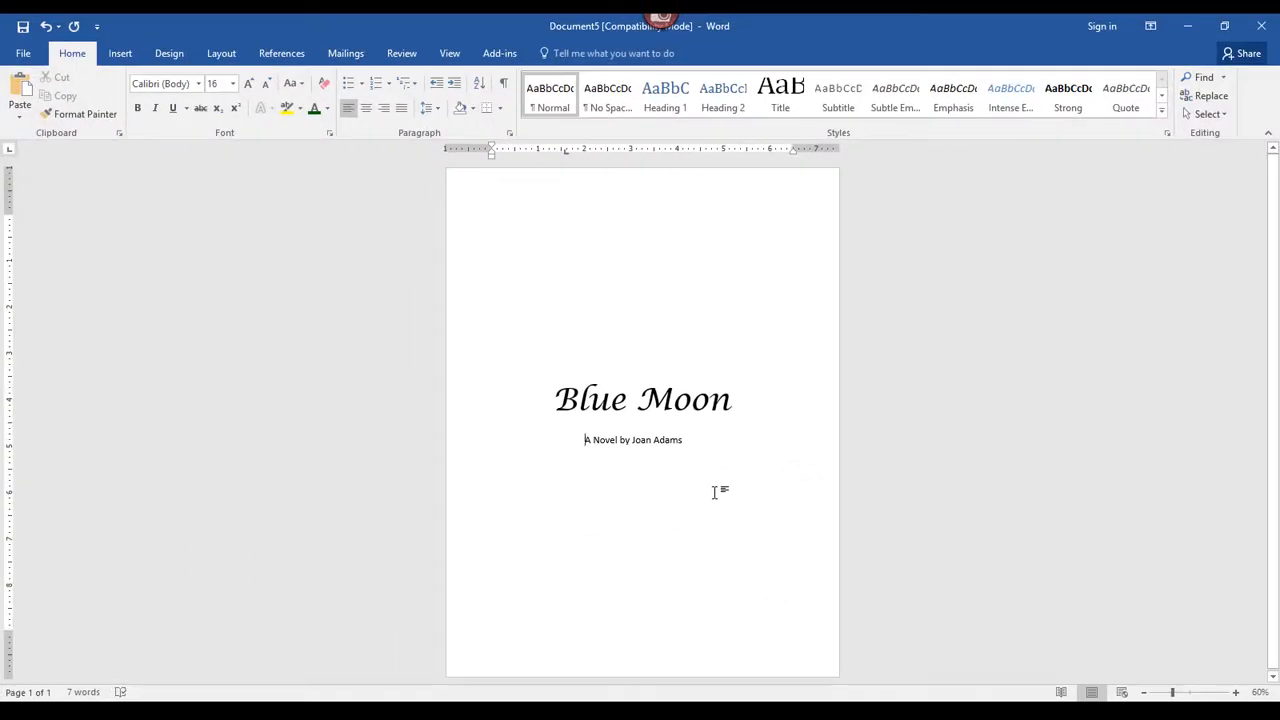
mouse_move(756, 644)
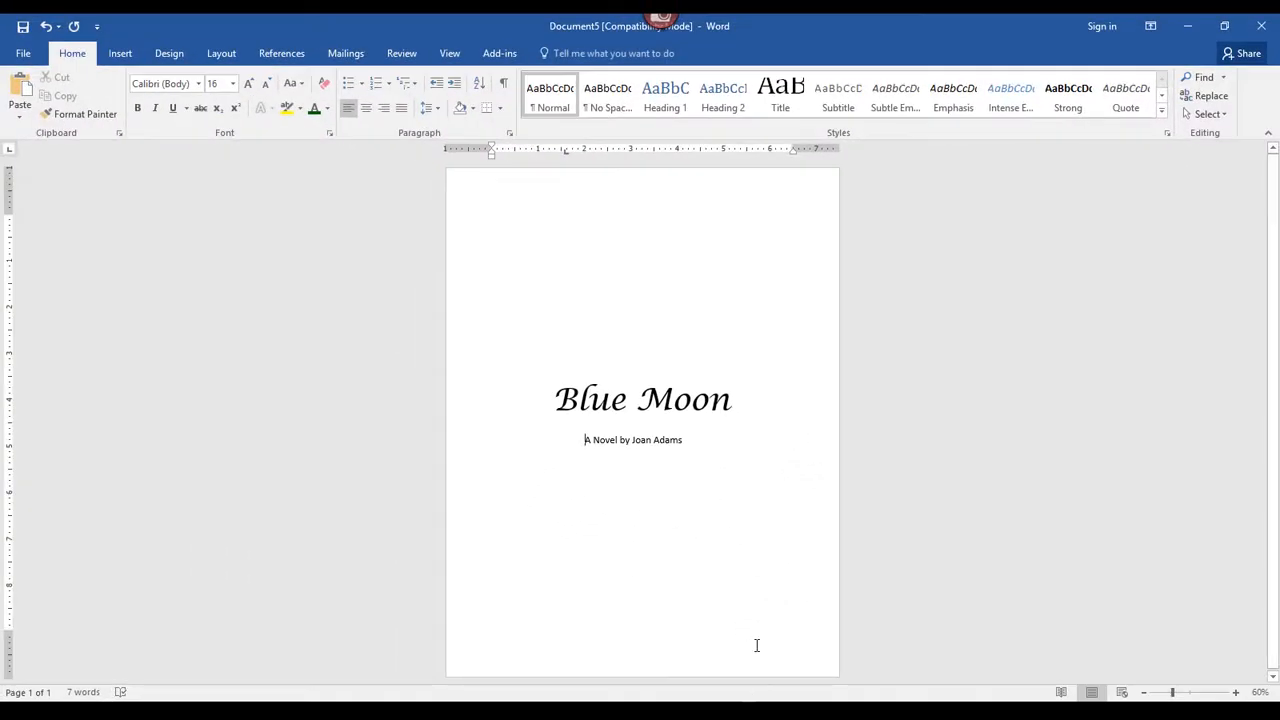
mouse_move(720, 508)
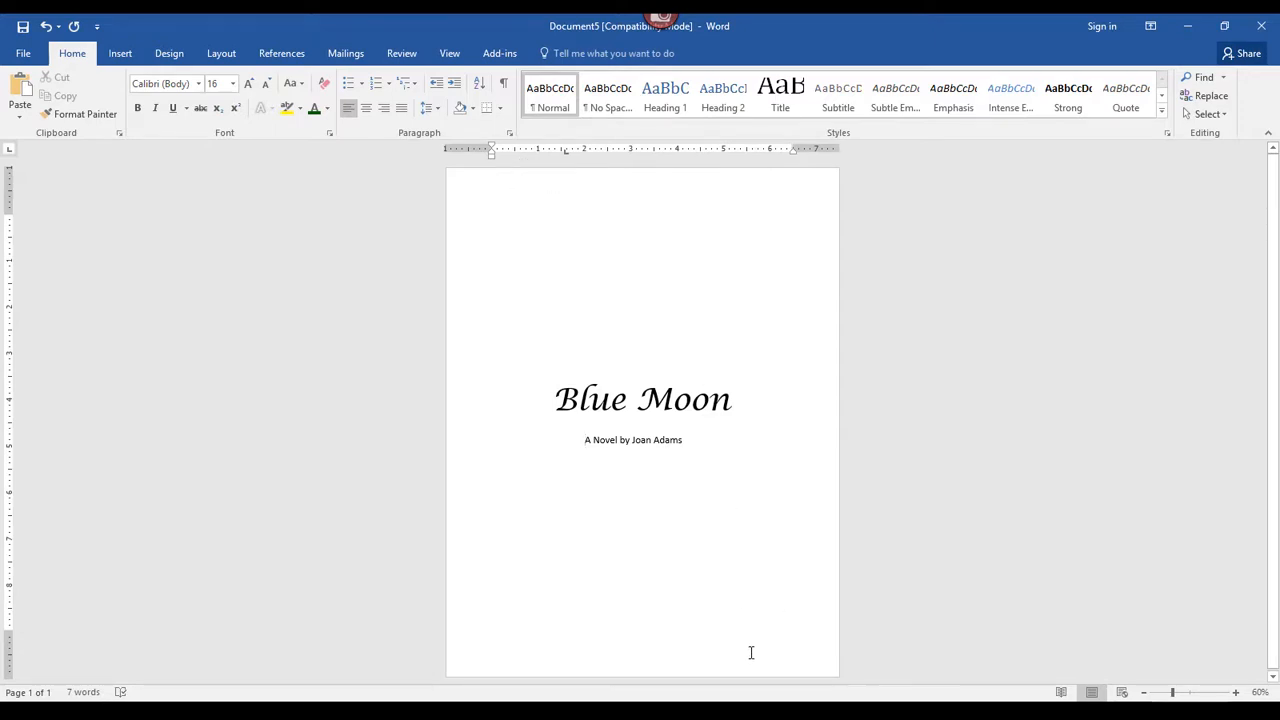
double_click(752, 652)
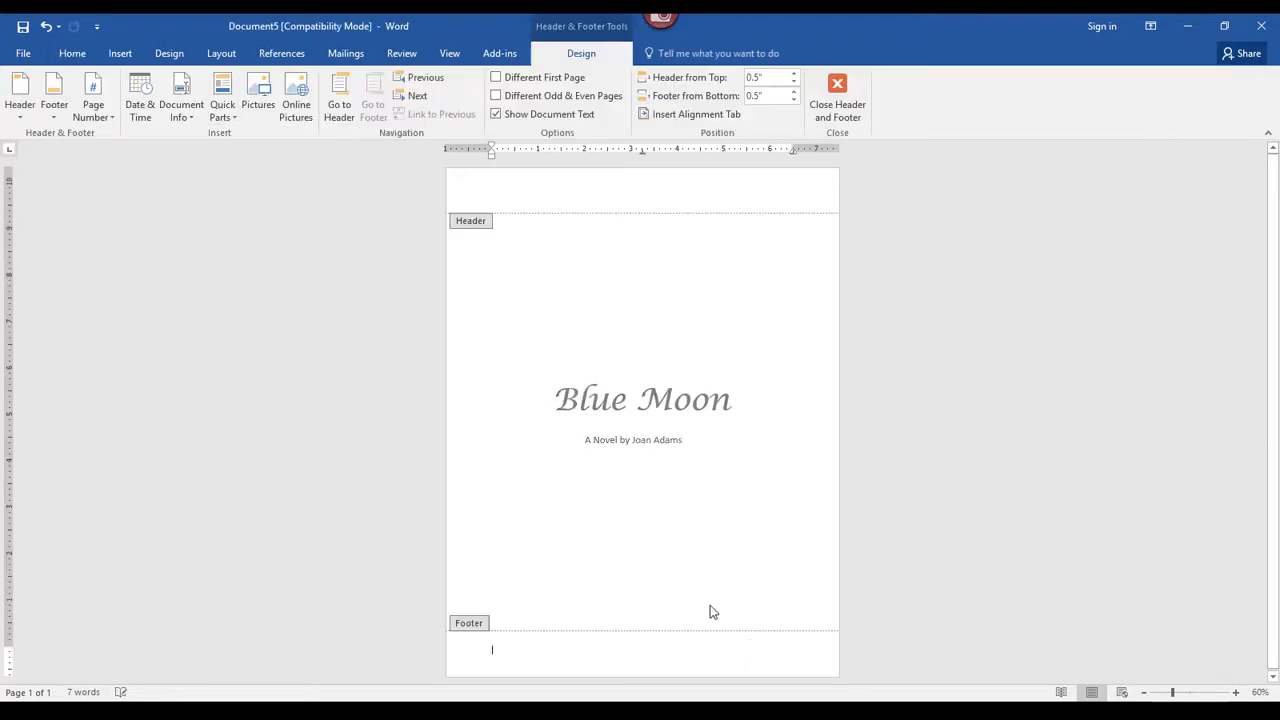
mouse_move(672, 668)
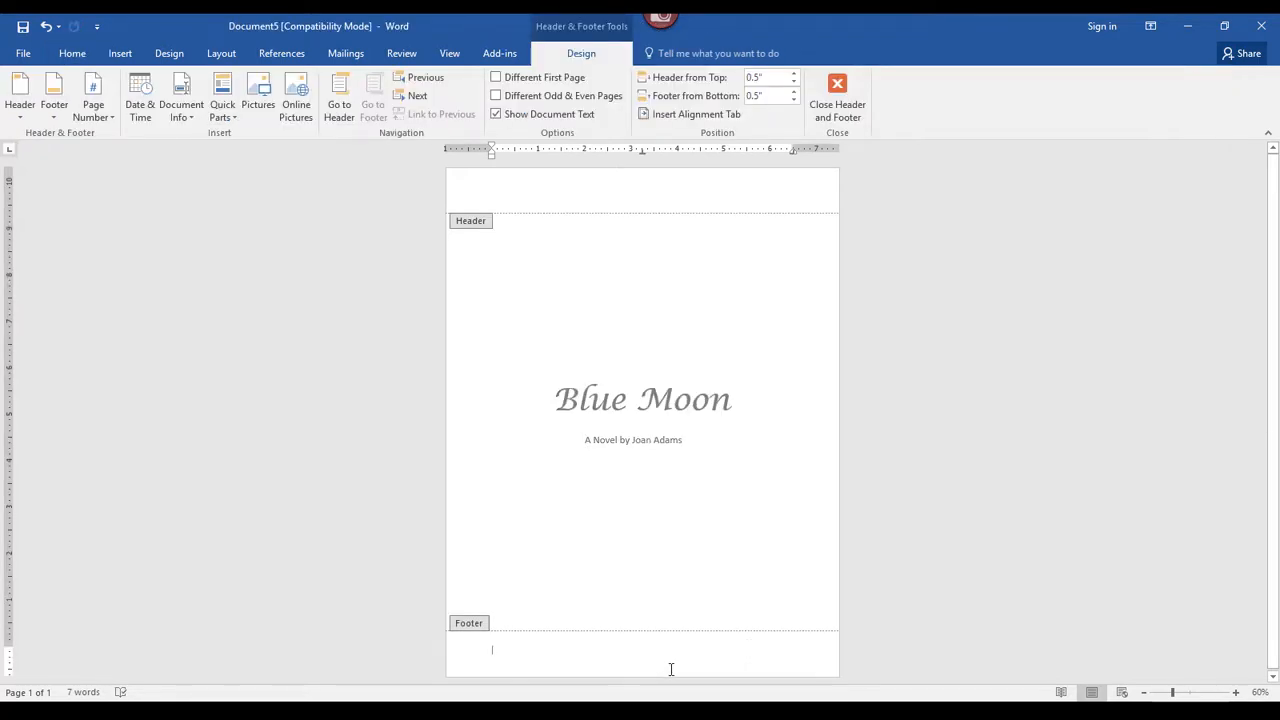
mouse_move(740, 650)
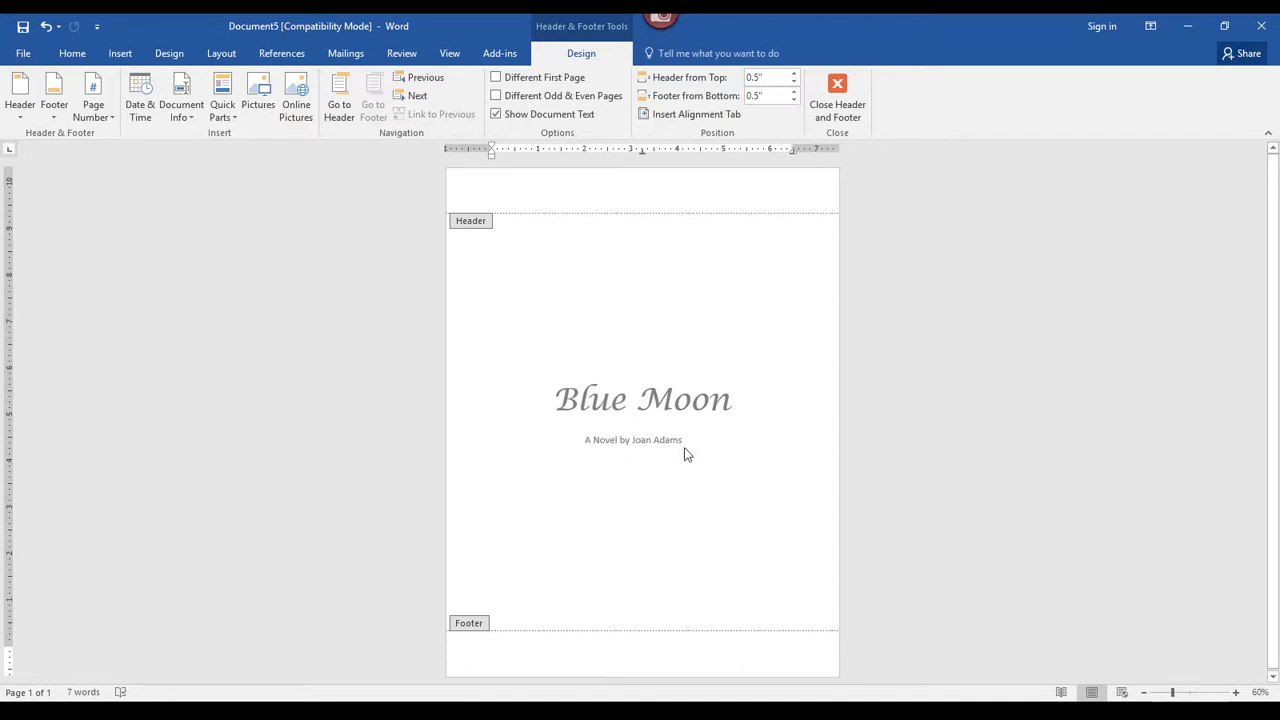
click(490, 650)
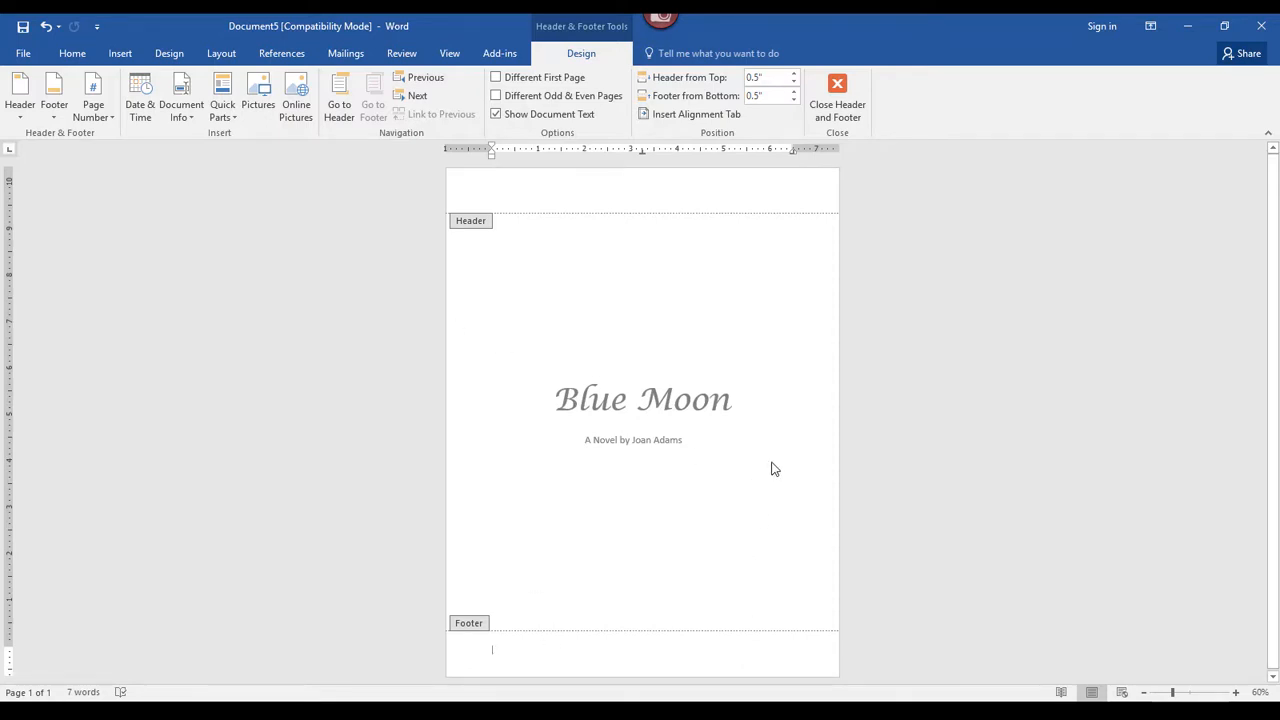
click(836, 96)
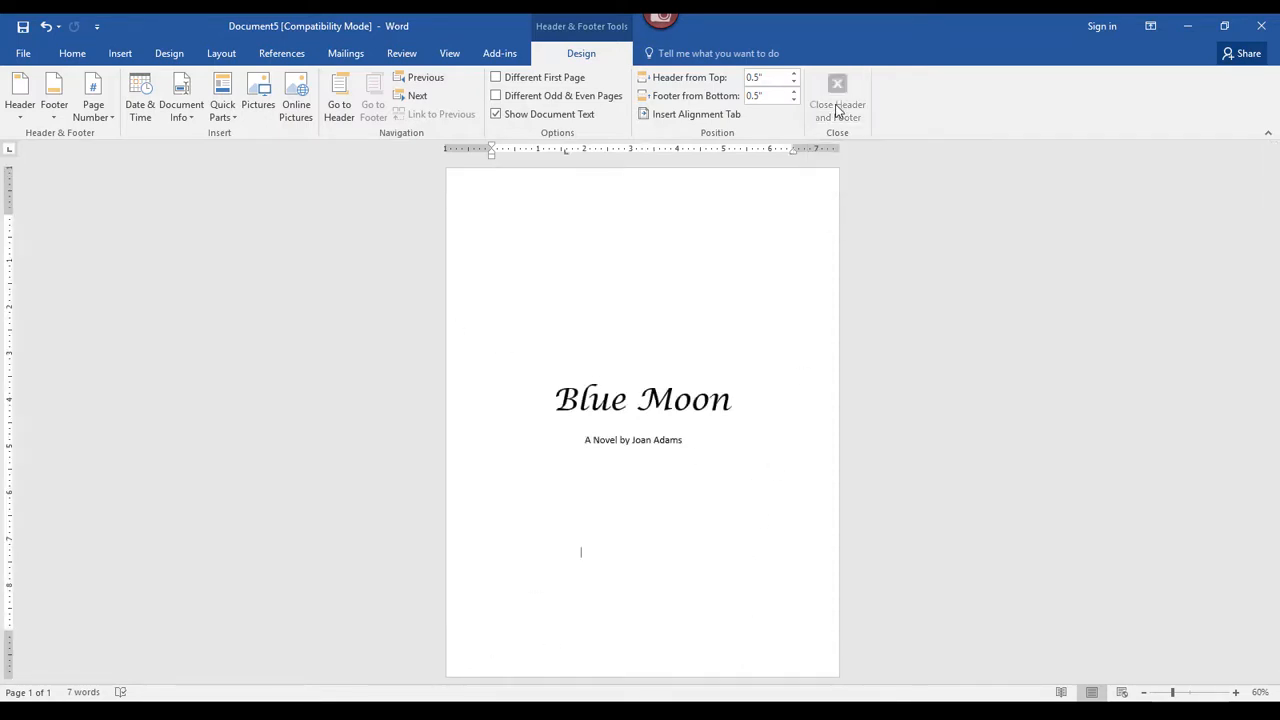
Place the word 'DRAFT' in small text near the bottom right of the page
click(836, 96)
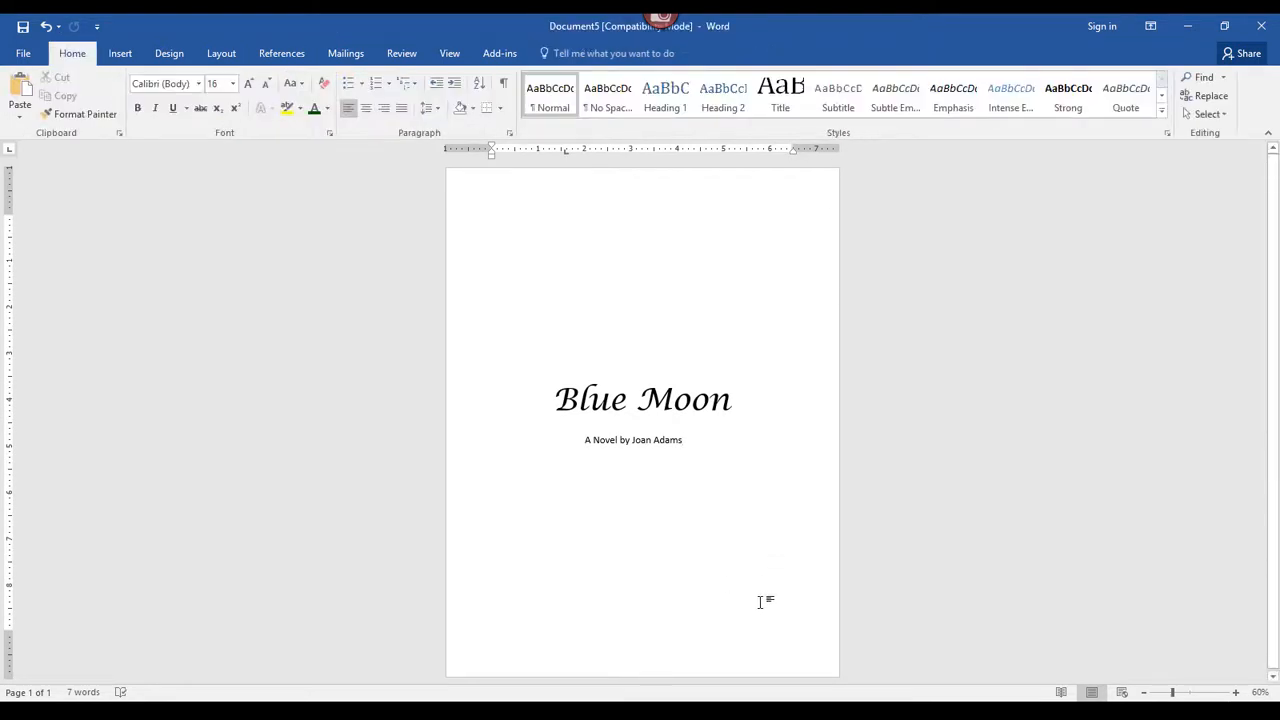
double_click(756, 604)
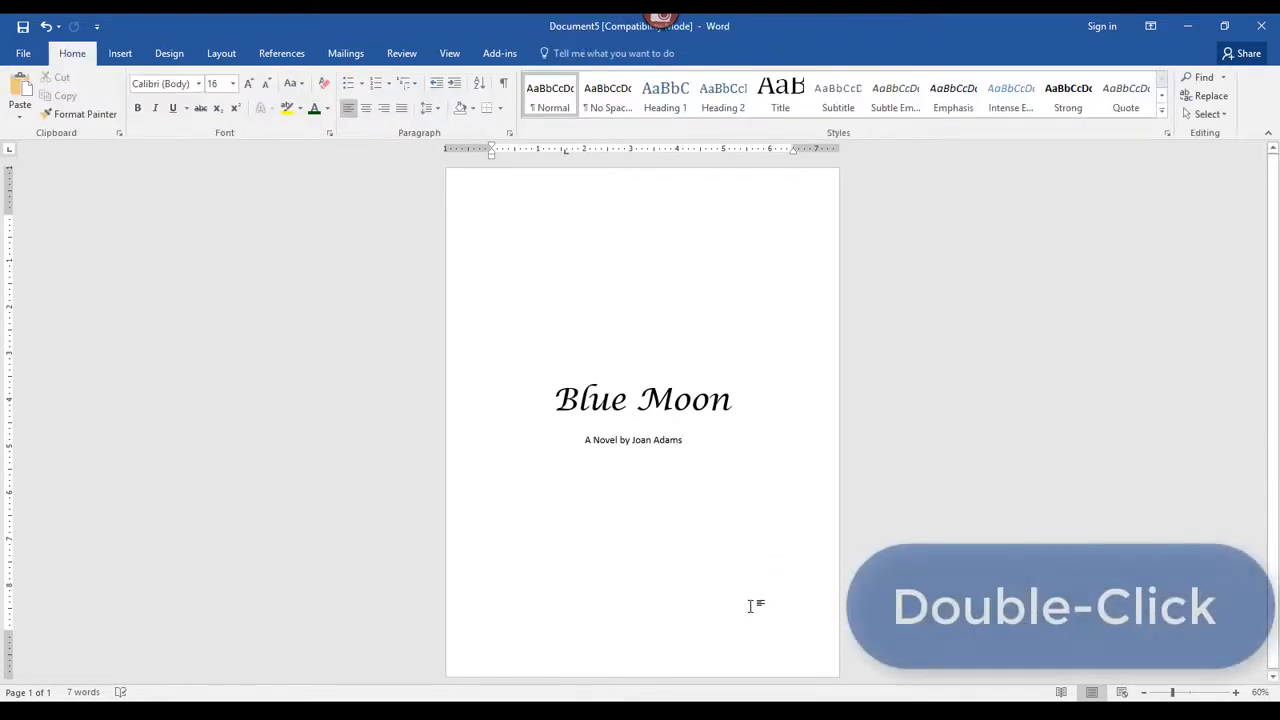
double_click(632, 440)
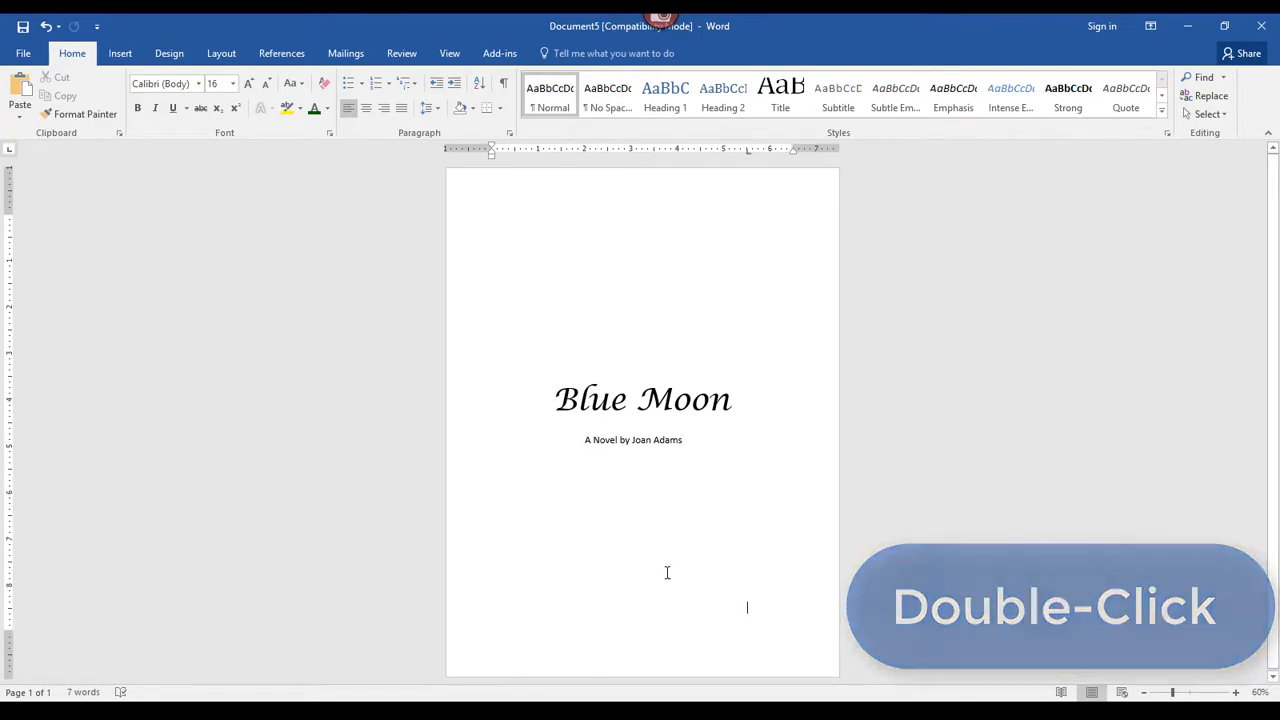
double_click(746, 608)
text(DRAFT)
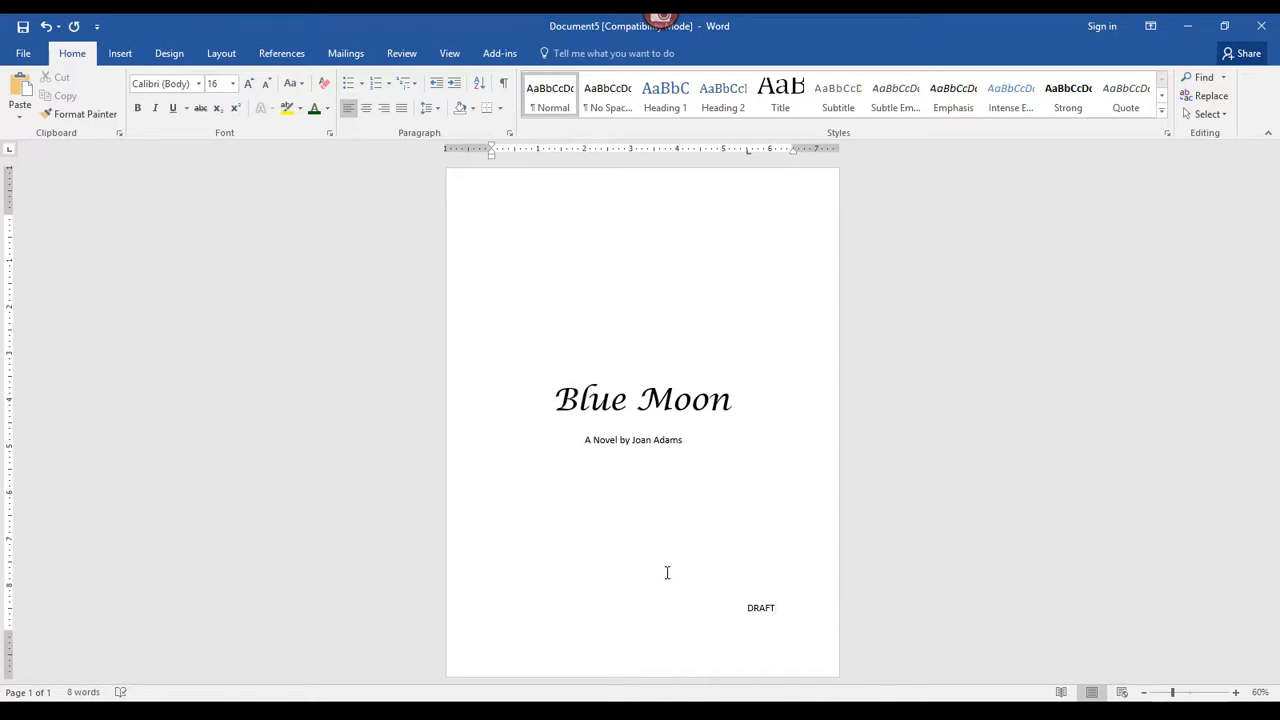
click(772, 608)
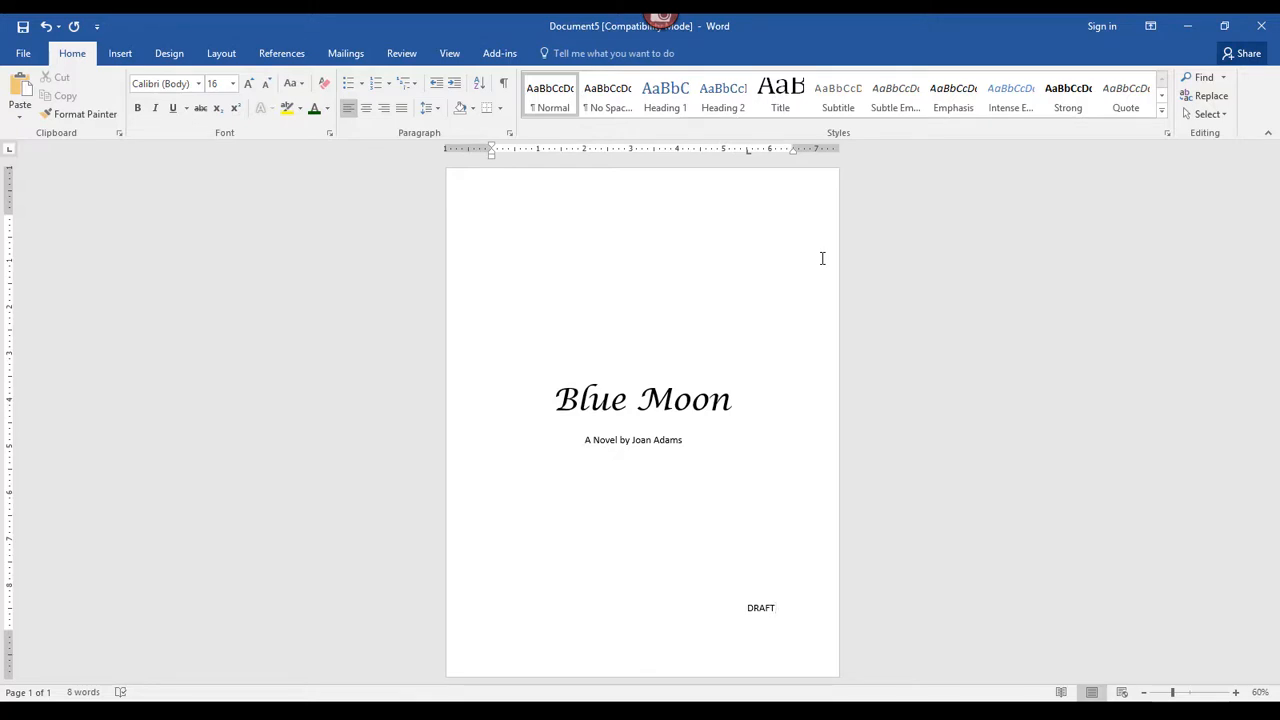
click(776, 608)
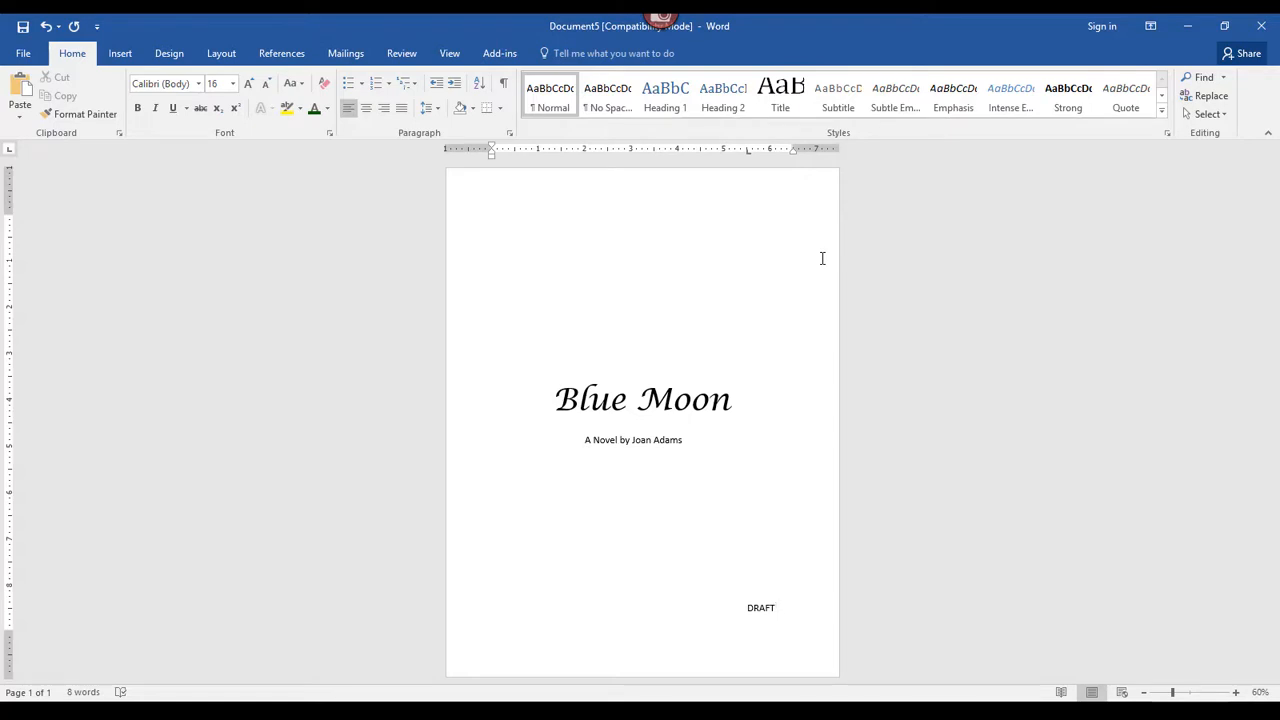
click(774, 608)
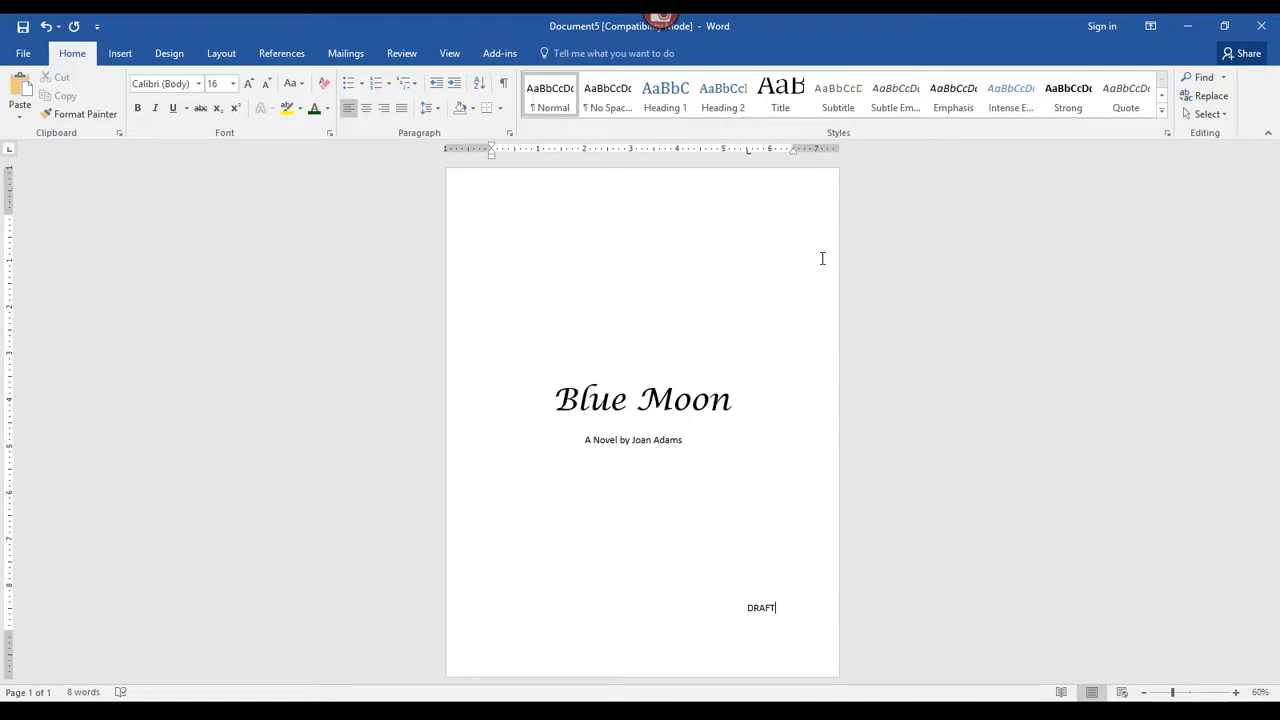